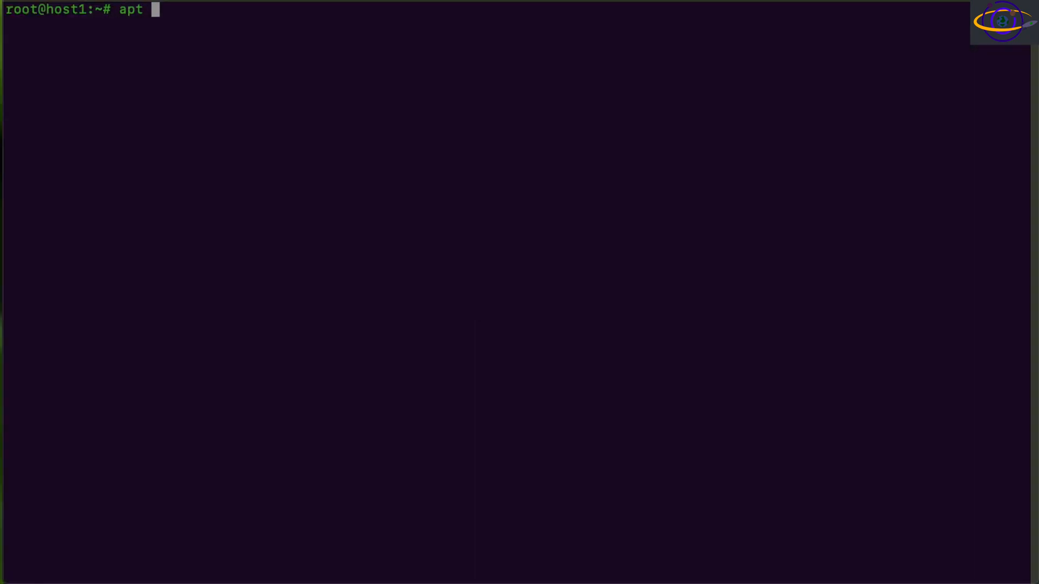
Refresh apt package lists and install Debian's docker.io package (20.10.24).
type("update")
type("apt")
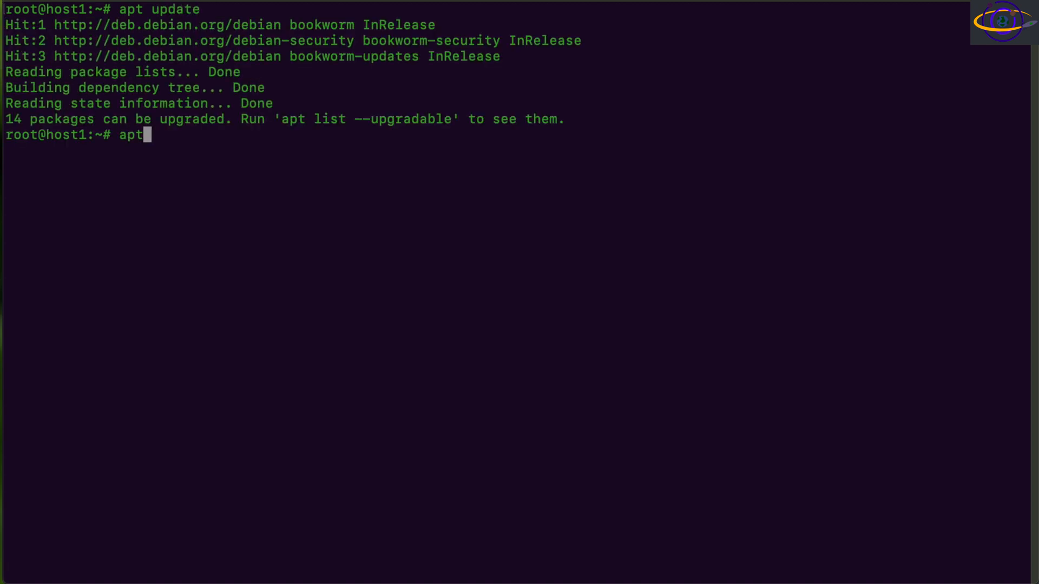
type("install")
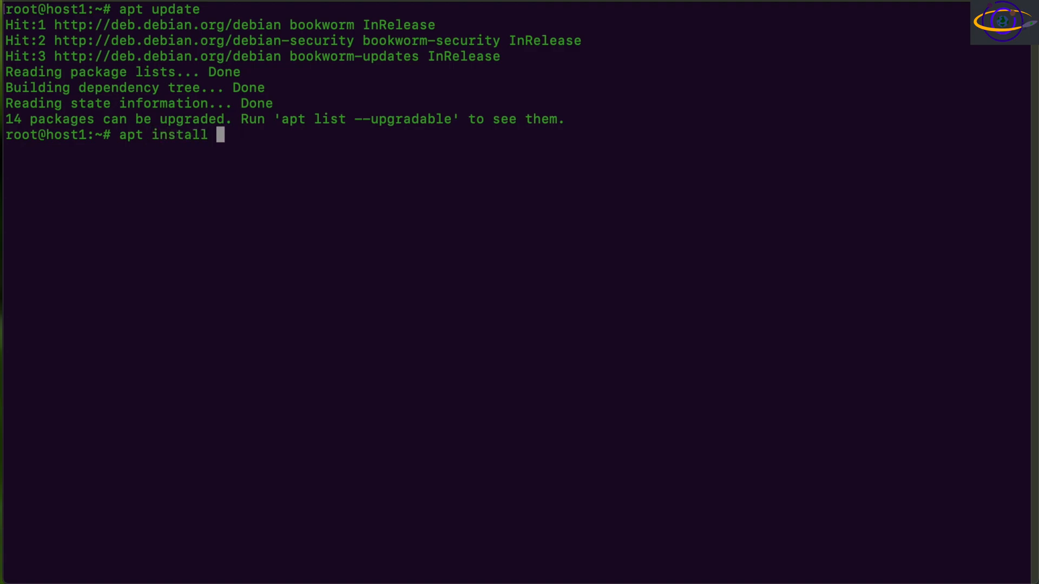
type("docker.io")
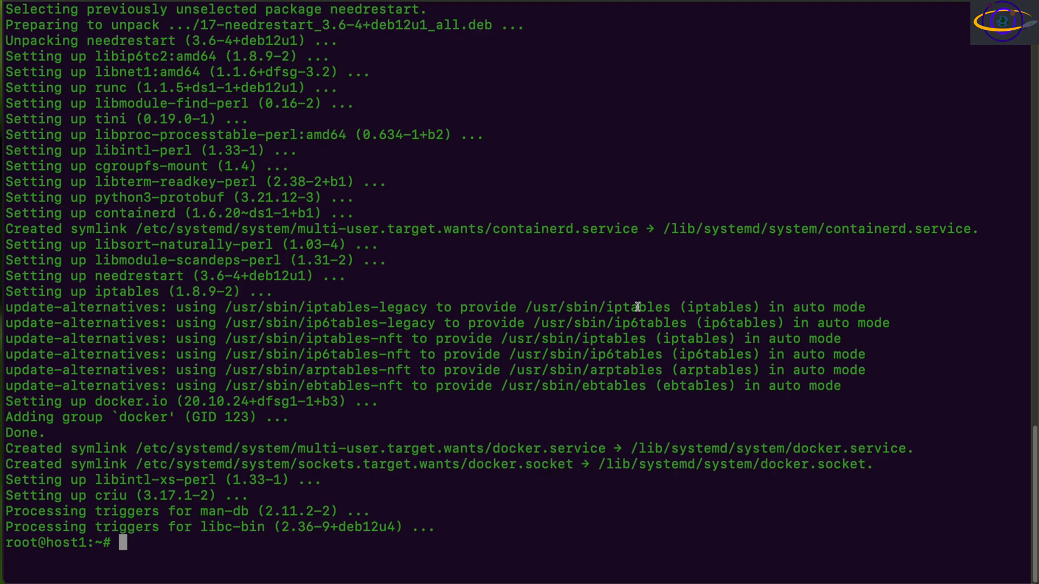
type("docker")
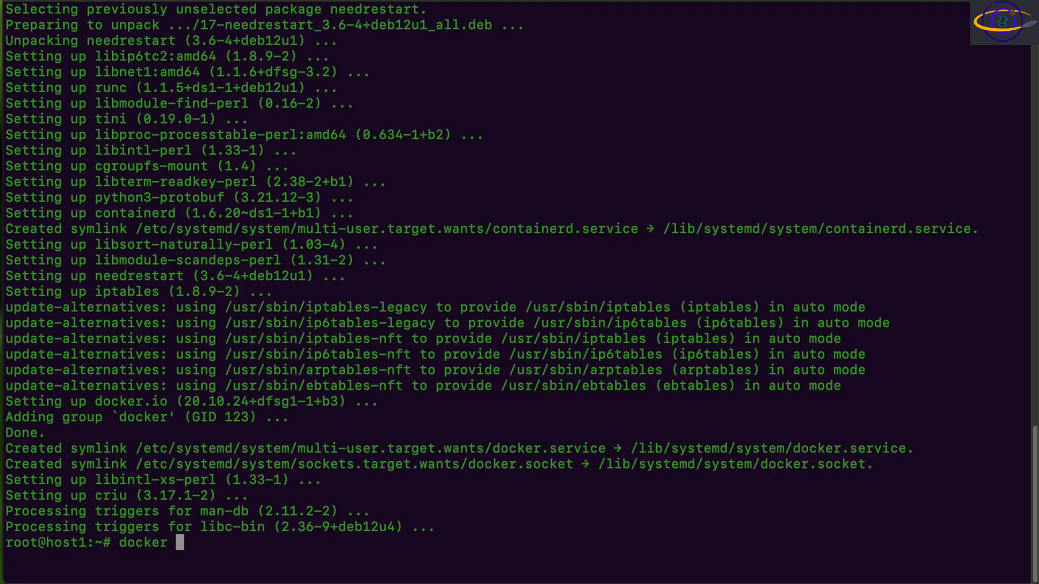
Check Docker reports version 20.10.24 and confirm docker-compose is not found.
type("-v")
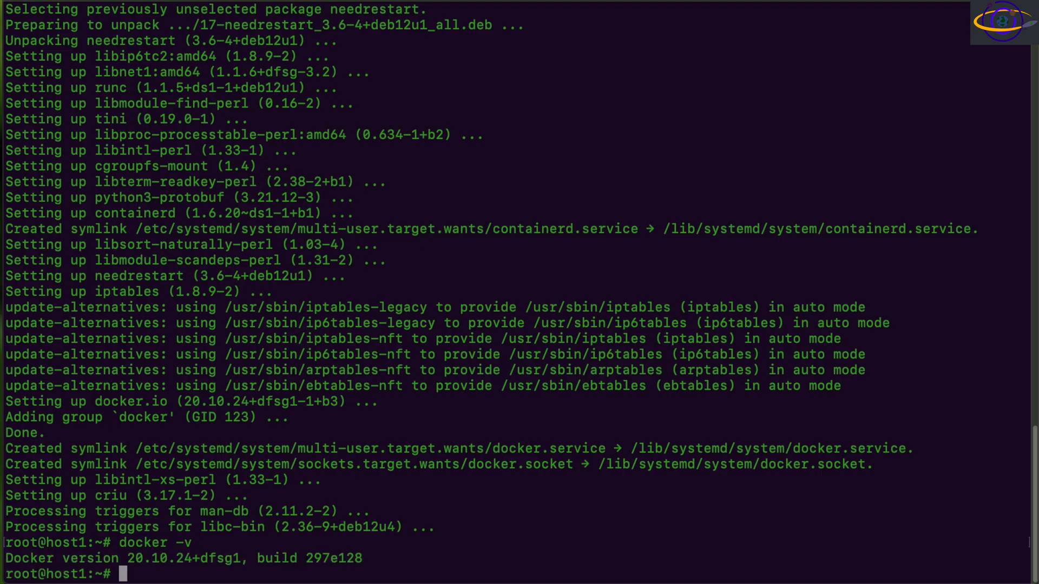
mouse_move(12, 560)
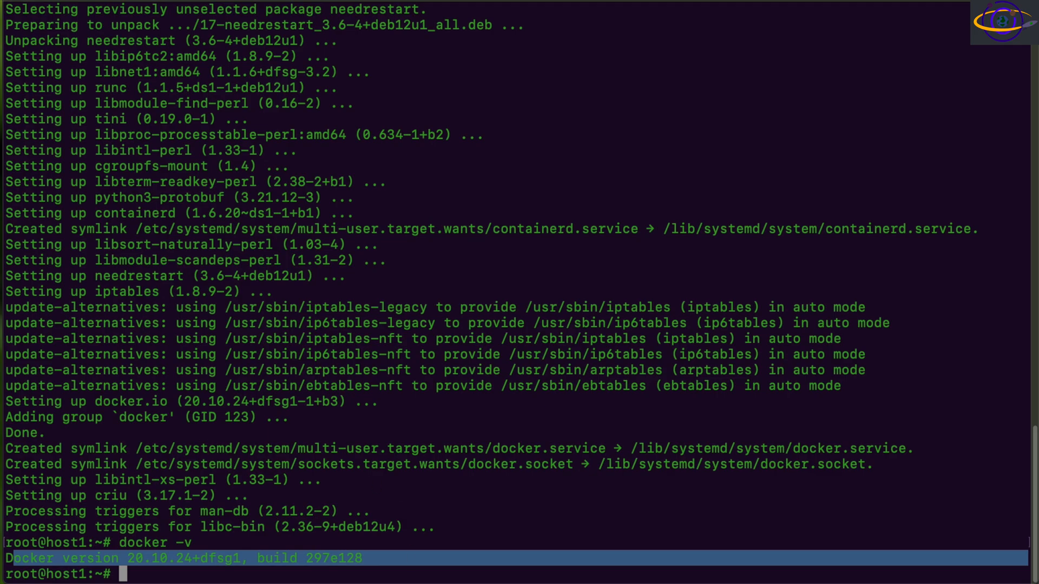
type("docker")
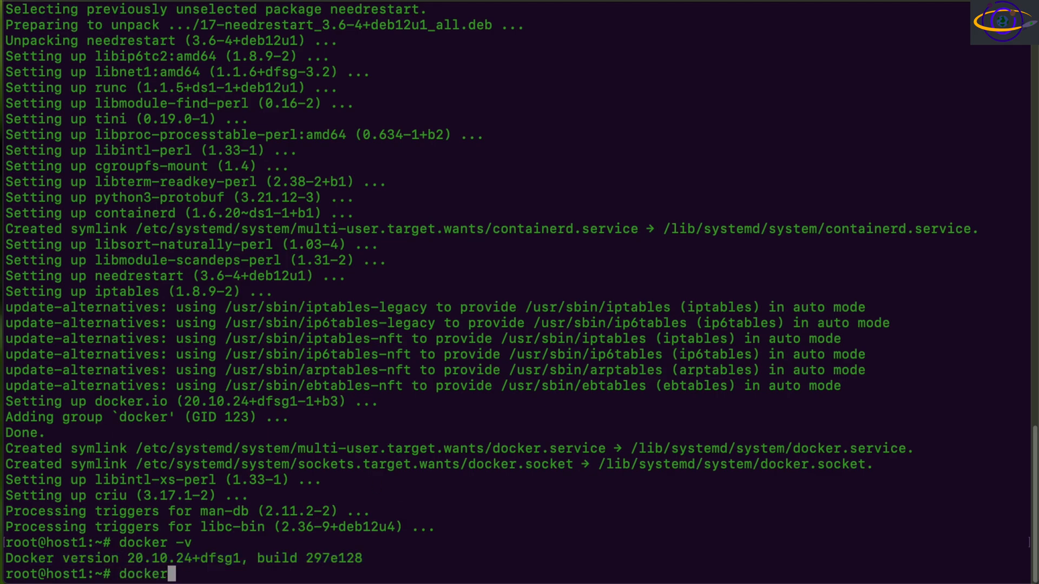
type("-compose")
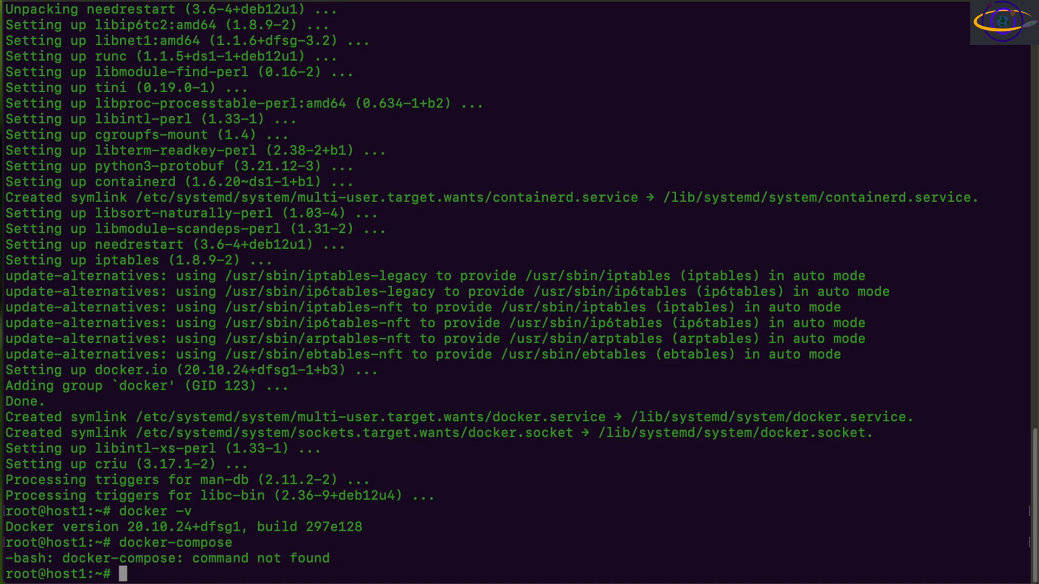
Start installing the docker-compose package with apt.
type("apt")
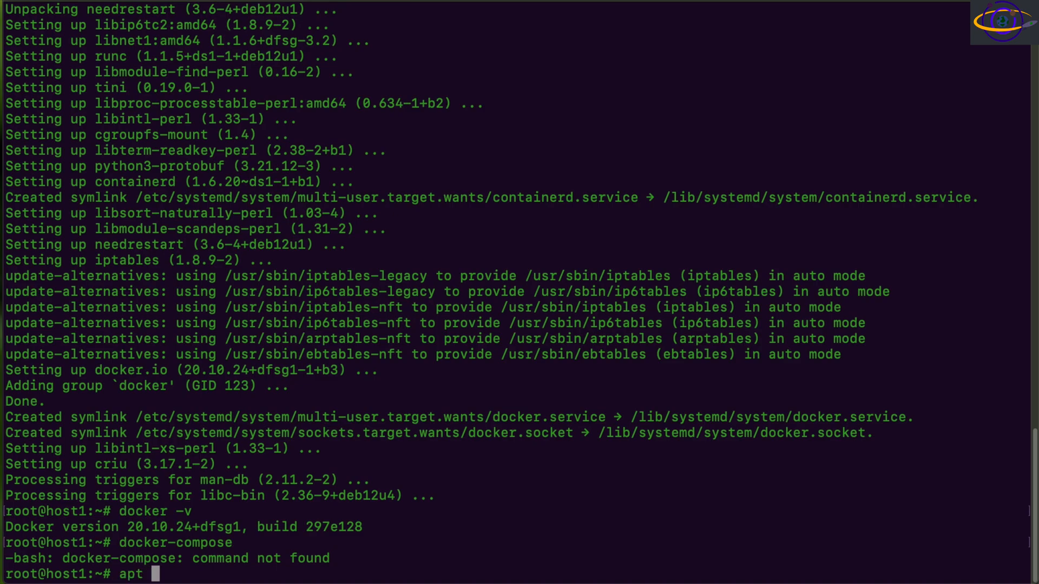
type("install")
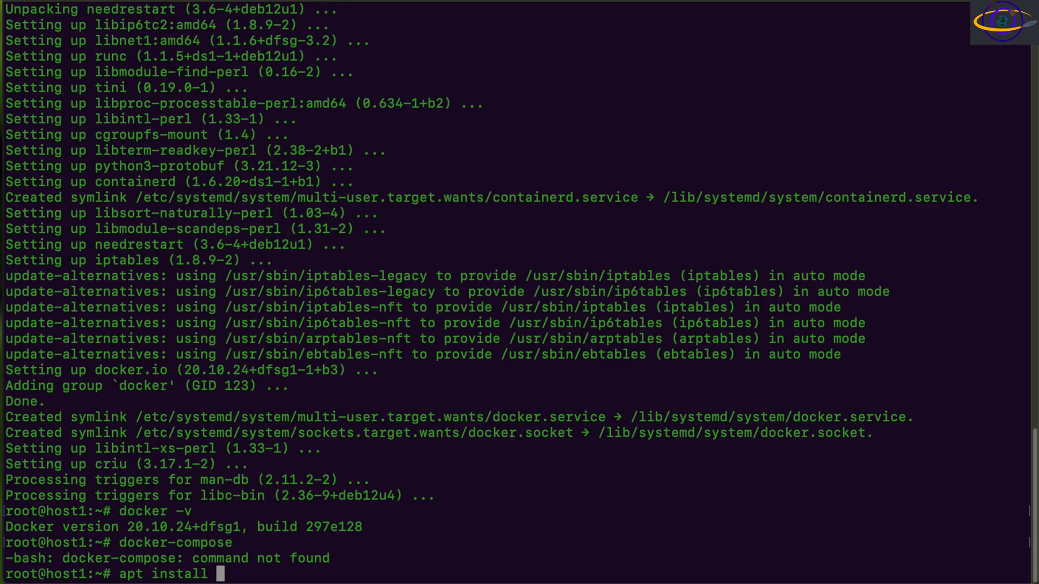
type("docker-compose")
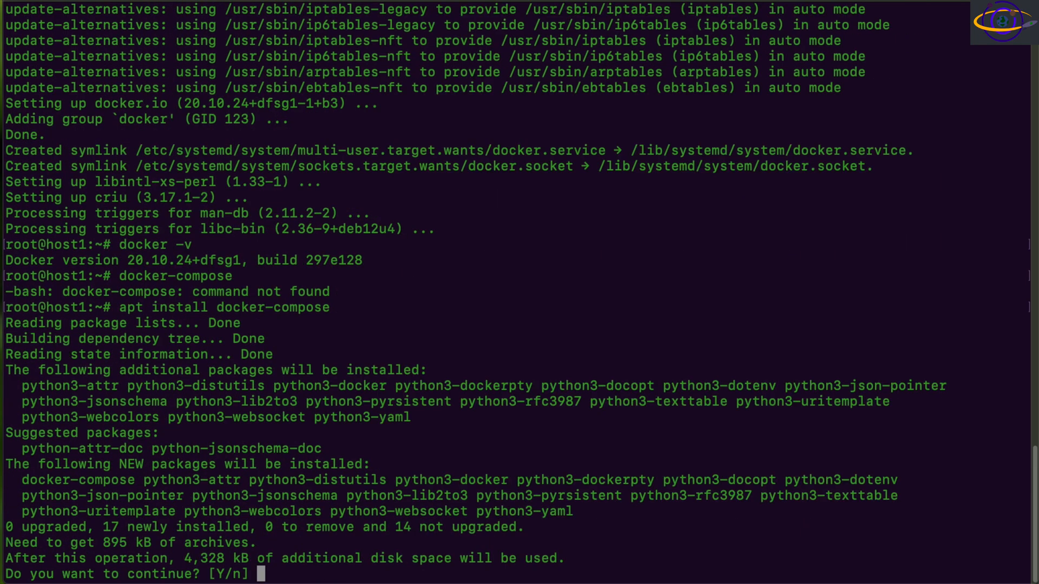
Confirm the docker-compose install and verify it reports version 1.29.2.
type("Y")
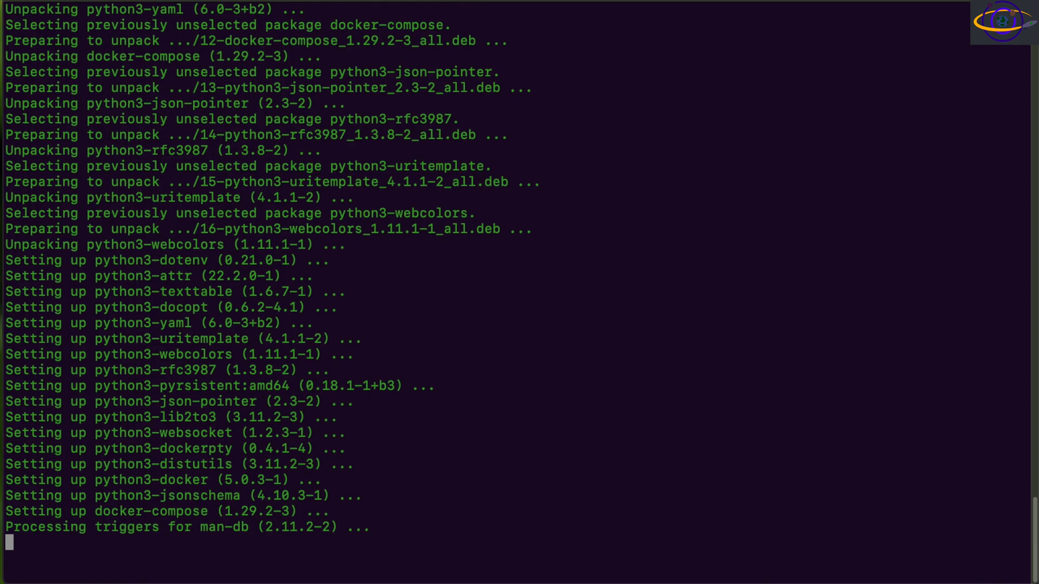
type("docker-compose -v")
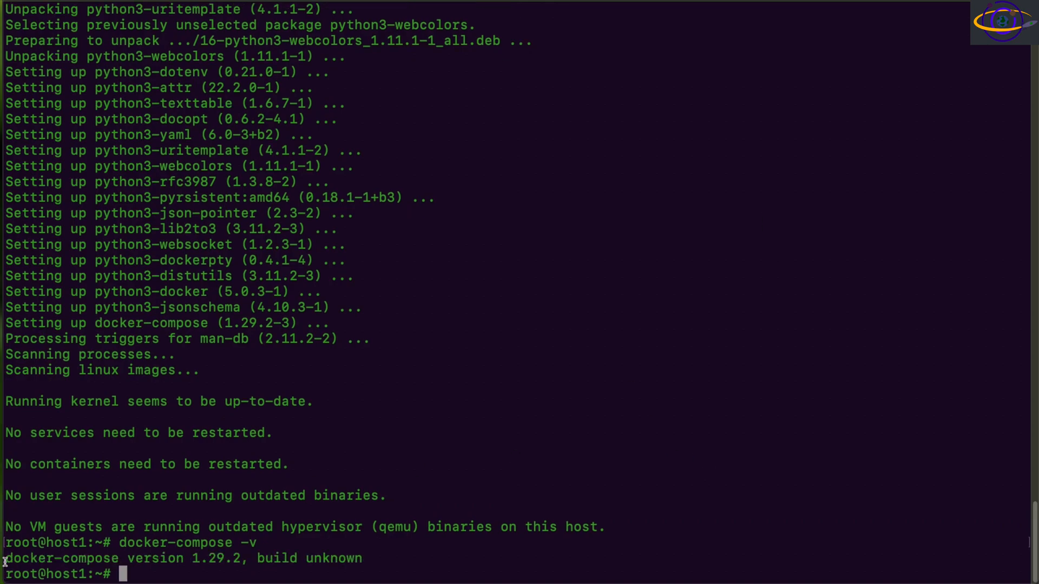
left_click_drag(6, 543, 362, 558)
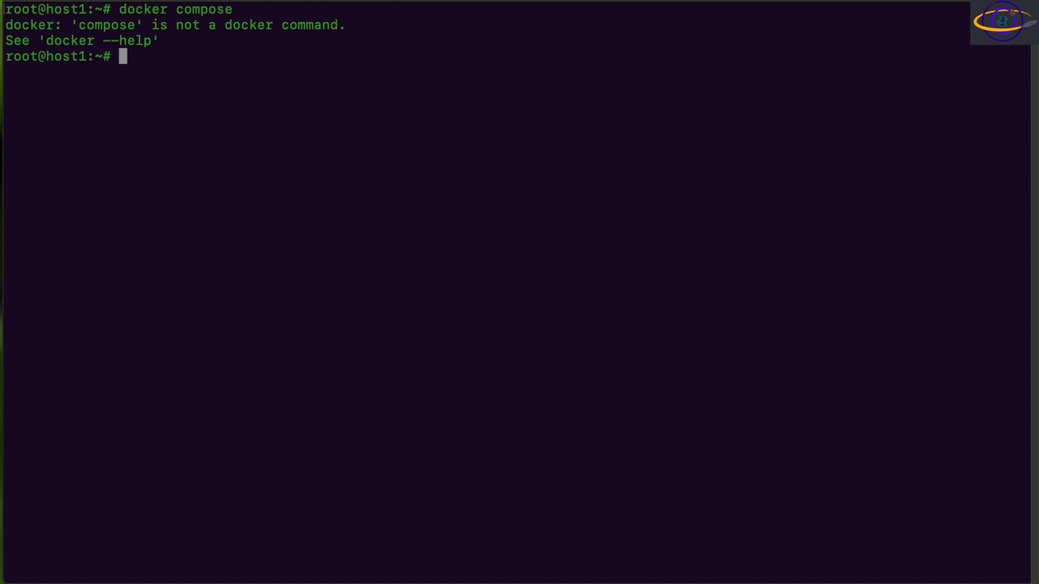
Try 'docker compose version', then purge the docker-compose package with apt.
type("docker compose version 1.29.2, build unknown")
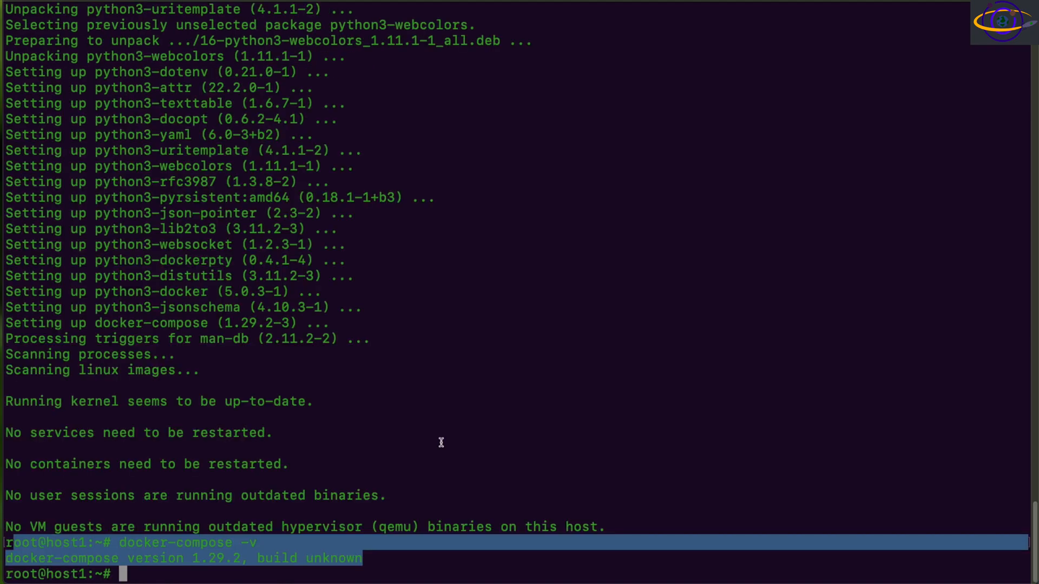
type("docker-compose")
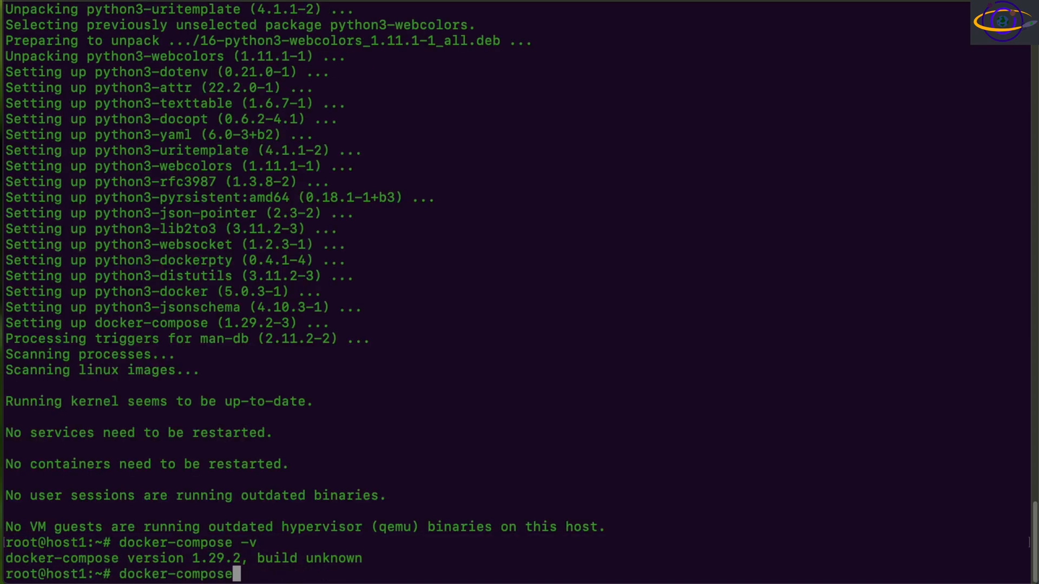
type("apt install docker-compose")
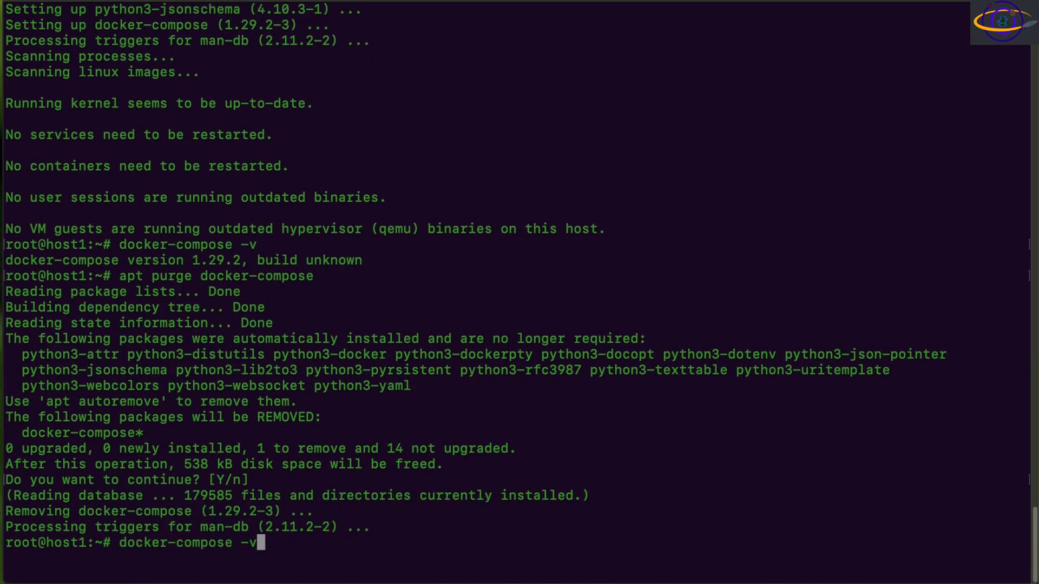
type("apt install docker.io")
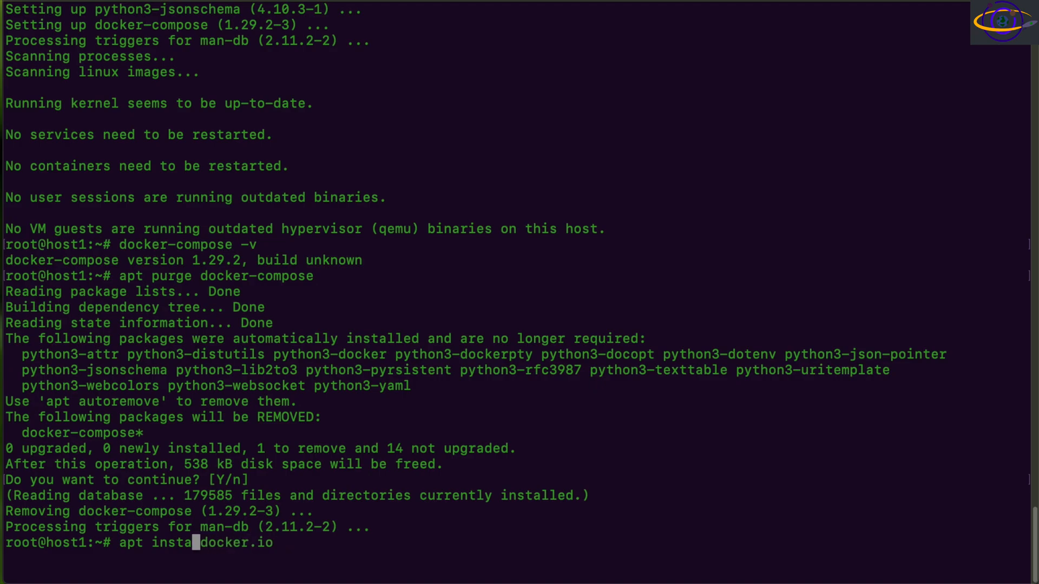
Purge docker.io, autoremove leftovers, clear, and install apt-transport-https, ca-certificates, curl, gnupg.
type("purge")
type("apt")
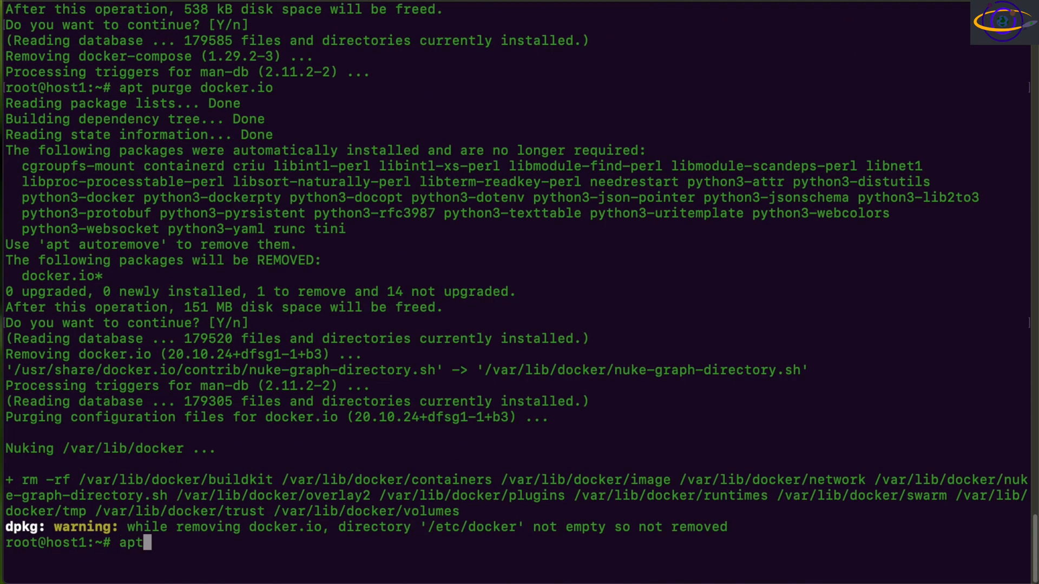
type("-get au")
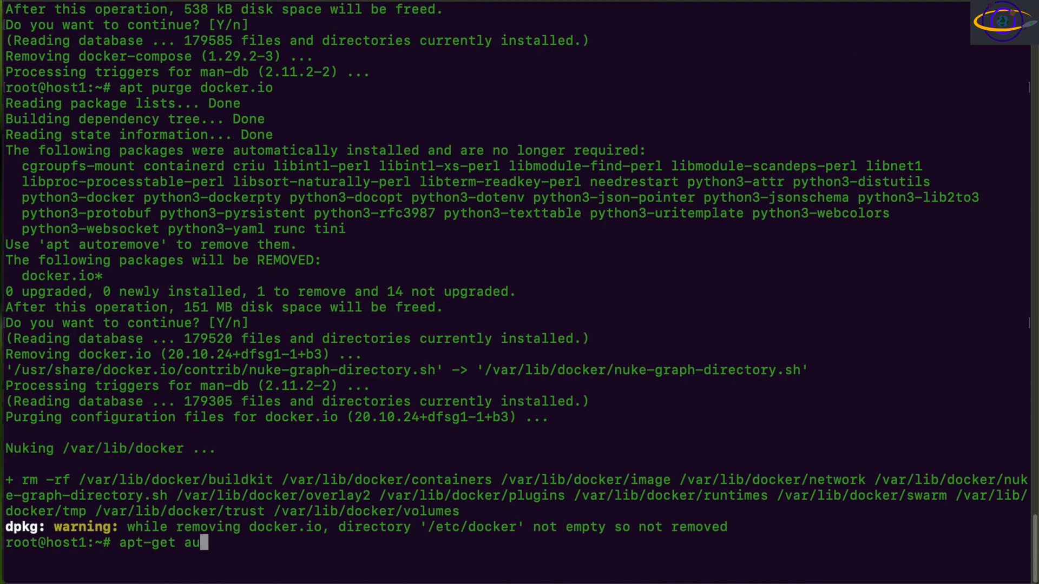
type("toremove")
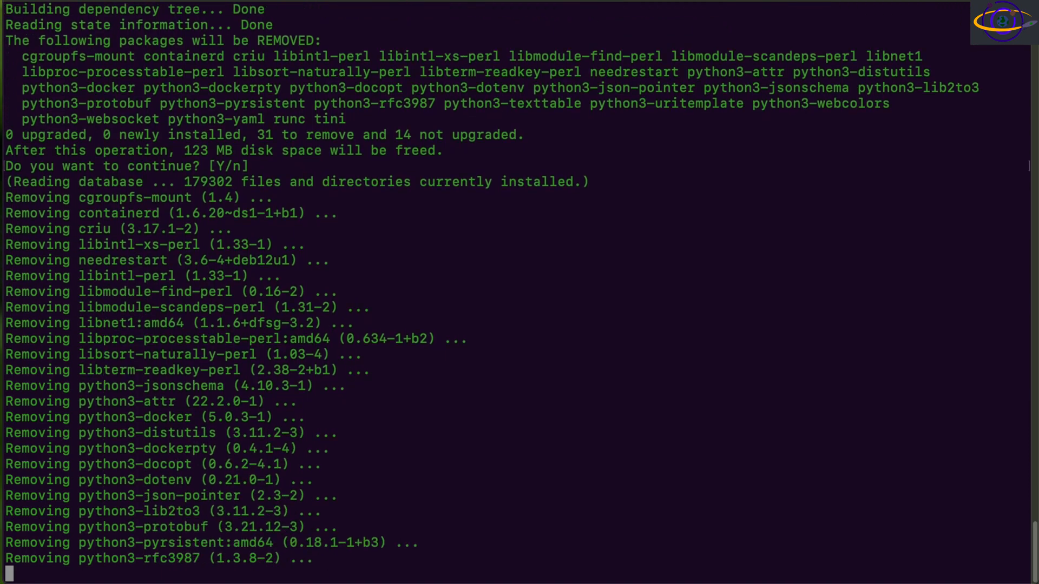
type("clear")
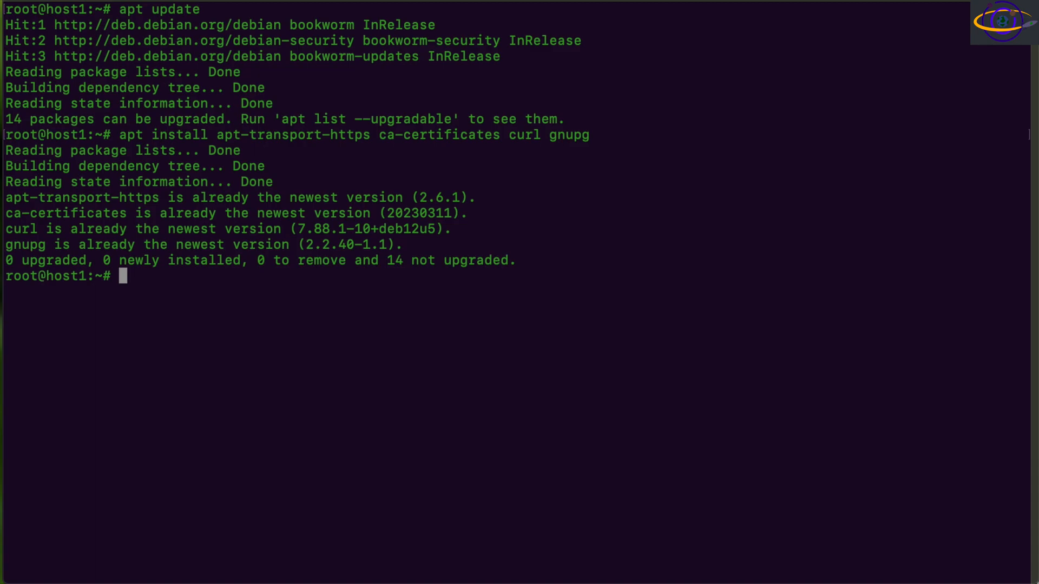
Save Docker's GPG key to /usr/share/keyrings/docker.gpg and add the bookworm repository to docker.list.
type("curl -fsSL https://download.docker.com/linux/debian/gpg | sudo gpg --dearmor -o /usr/share/keyrings/docker.gpg")
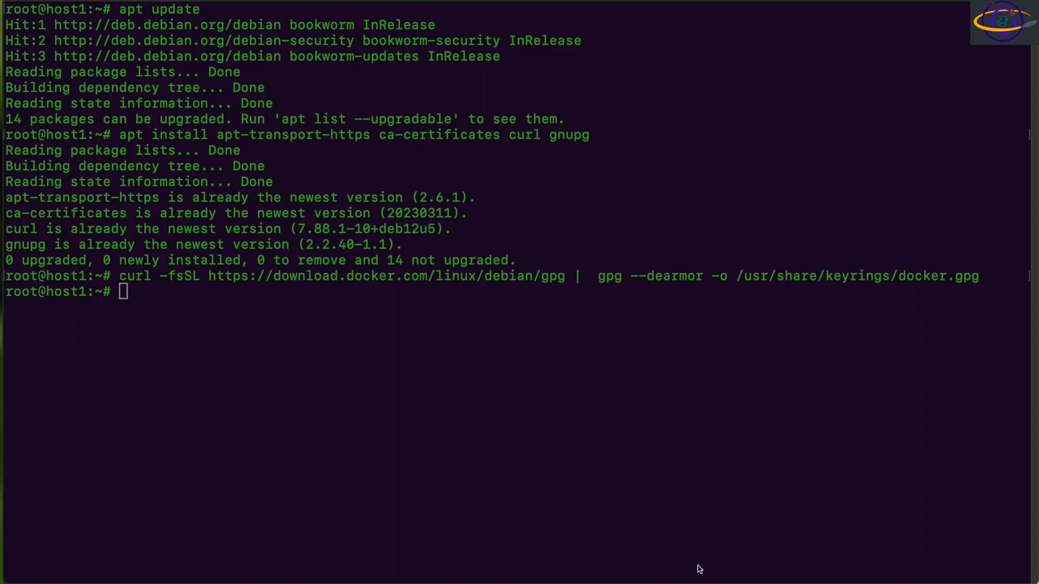
type("echo \"deb [arch=$(dpkg --print-architecture) signed-by=/usr/share/keyrings/docker.gpg] https://download.docker.com/linux/debian bookworm stable\" | sudo tee /etc/apt/sources.list.d/docker.list > /dev/null")
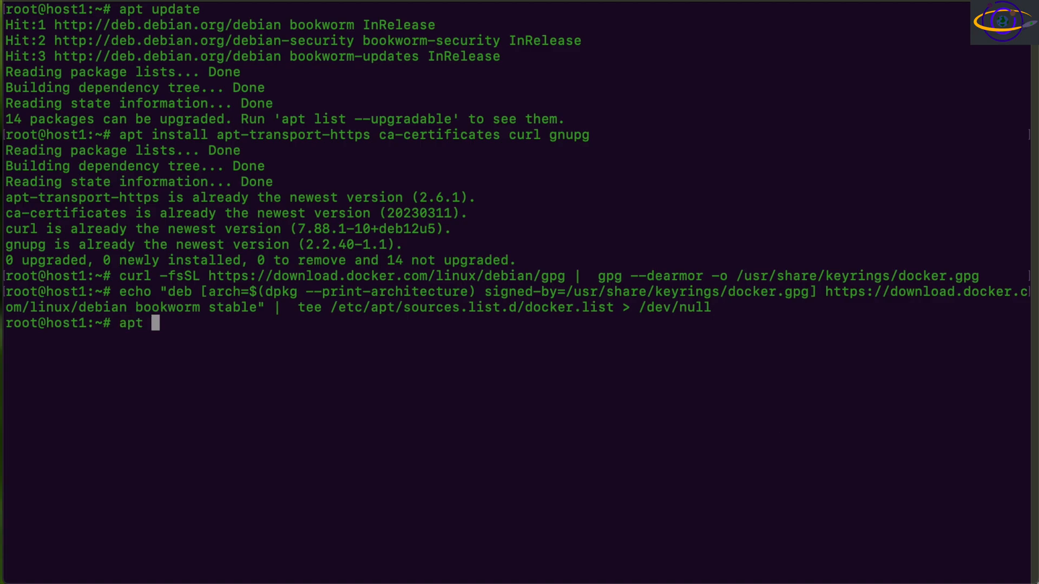
Install Docker CE 26.0.0 with buildx and compose plugins and verify the service is enabled.
type("update")
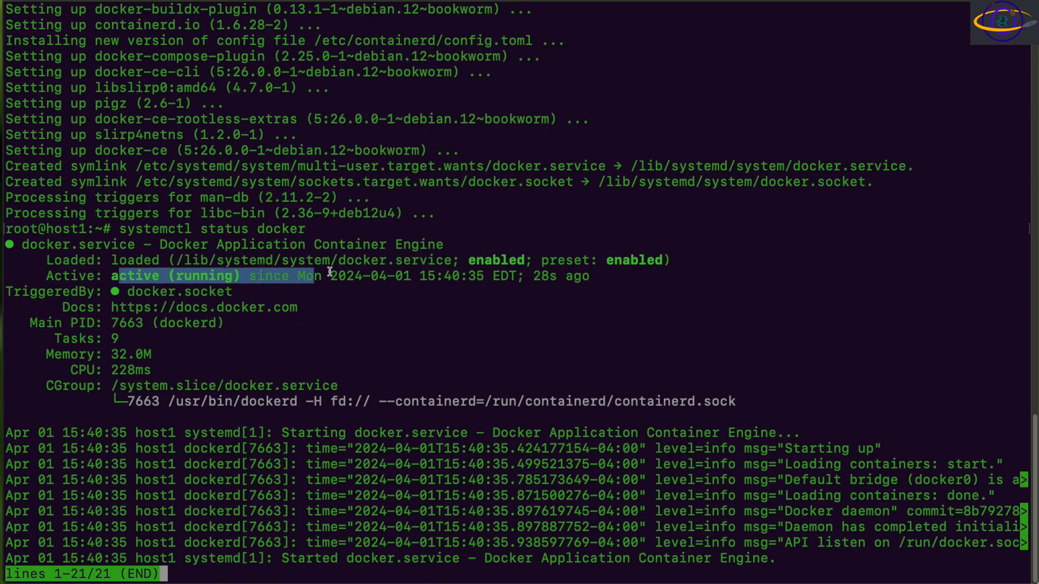
left_click_drag(318, 276, 410, 276)
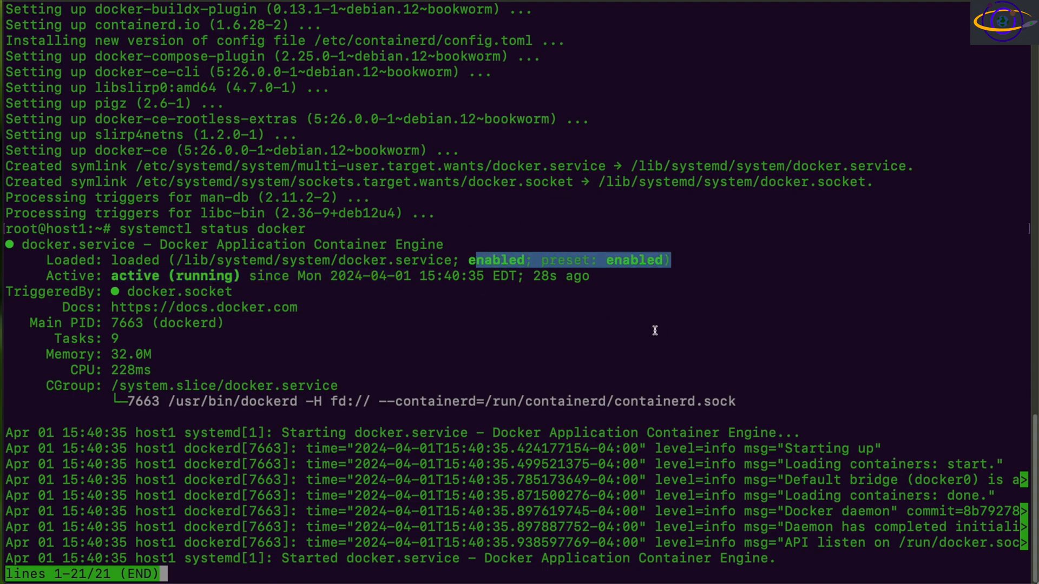
type("use")
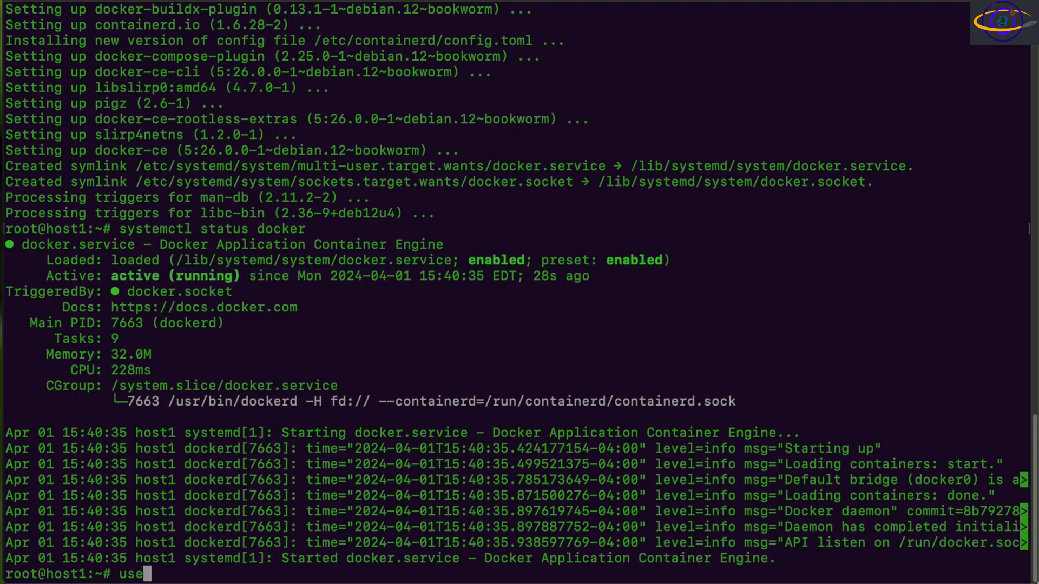
Add user1 to the docker group with usermod and exit the root shell.
type("rmod")
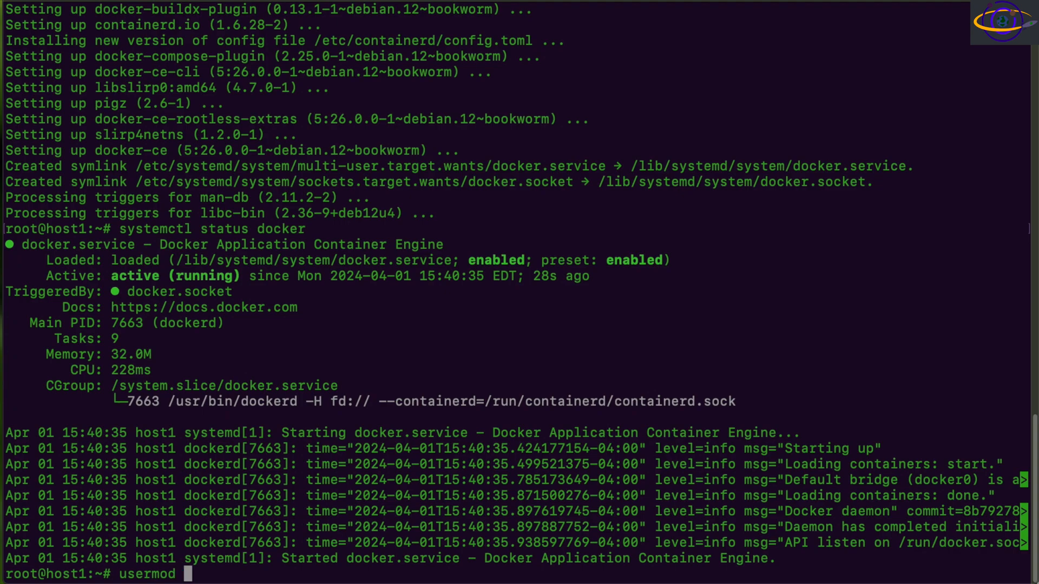
type("-aG")
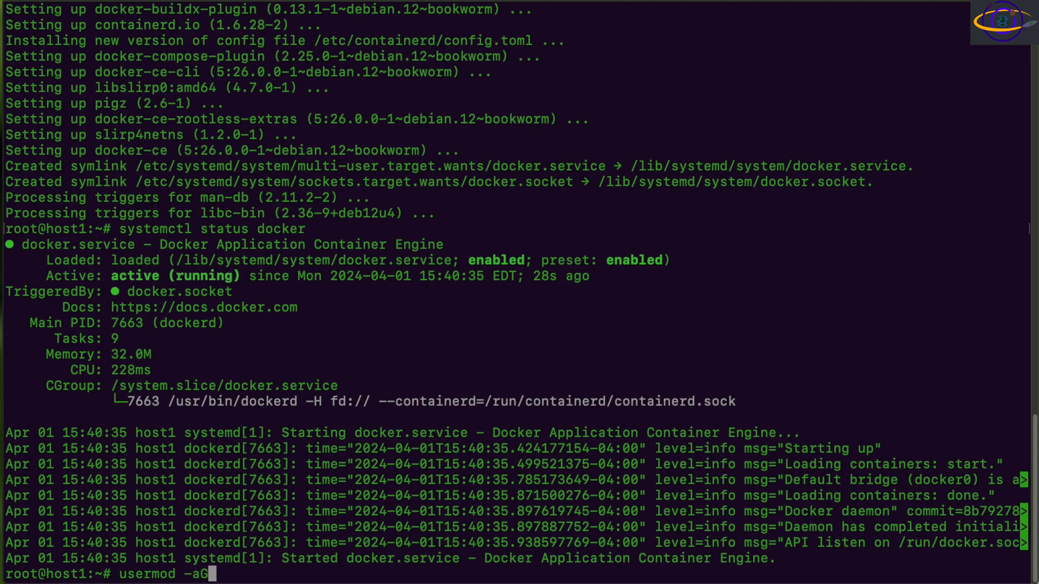
type("docker user1")
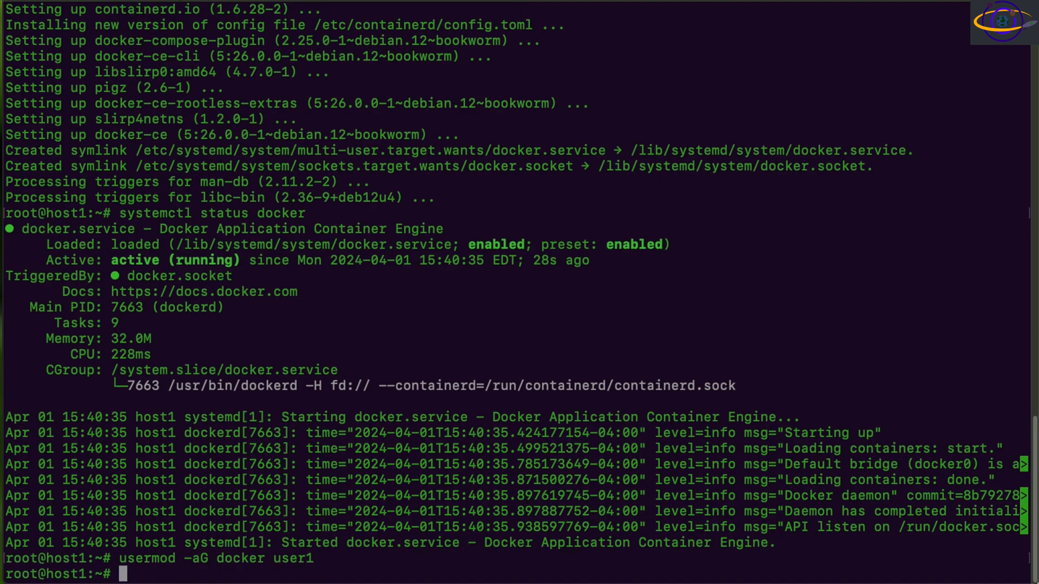
type("exit")
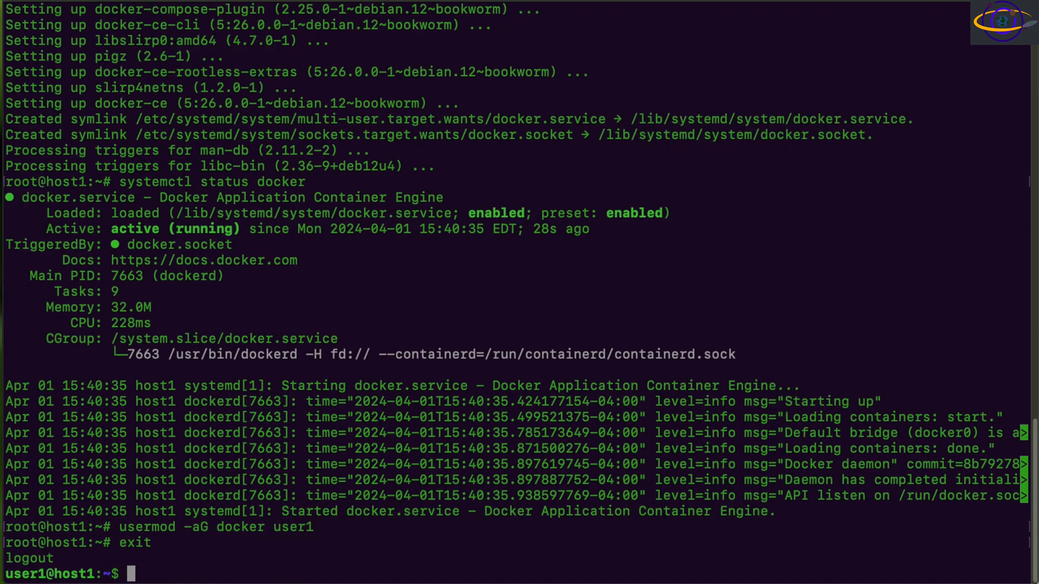
Run hello-world as user1, which fails with a Docker socket permission error.
type("docker ru")
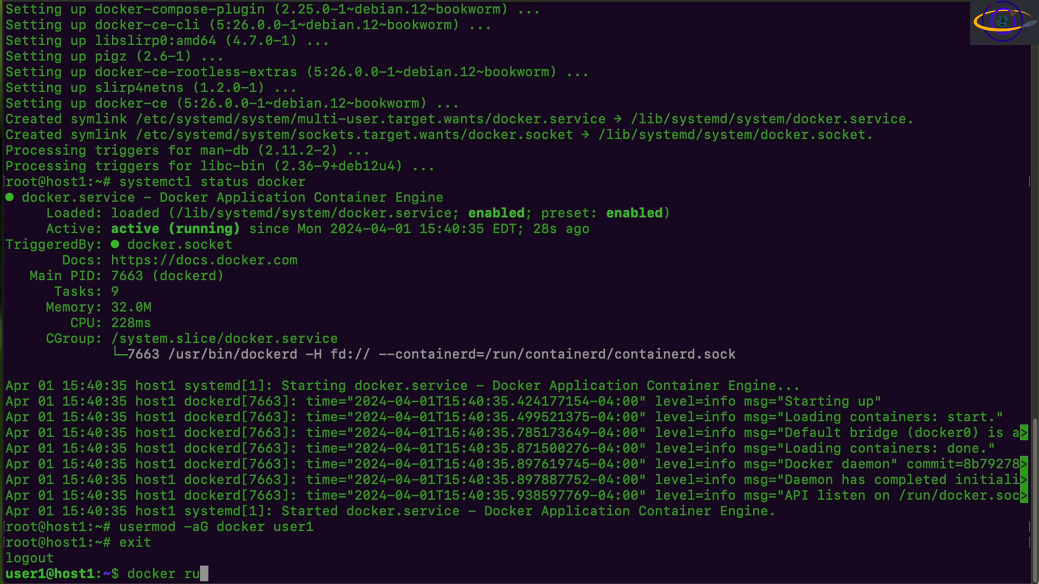
type("n hello")
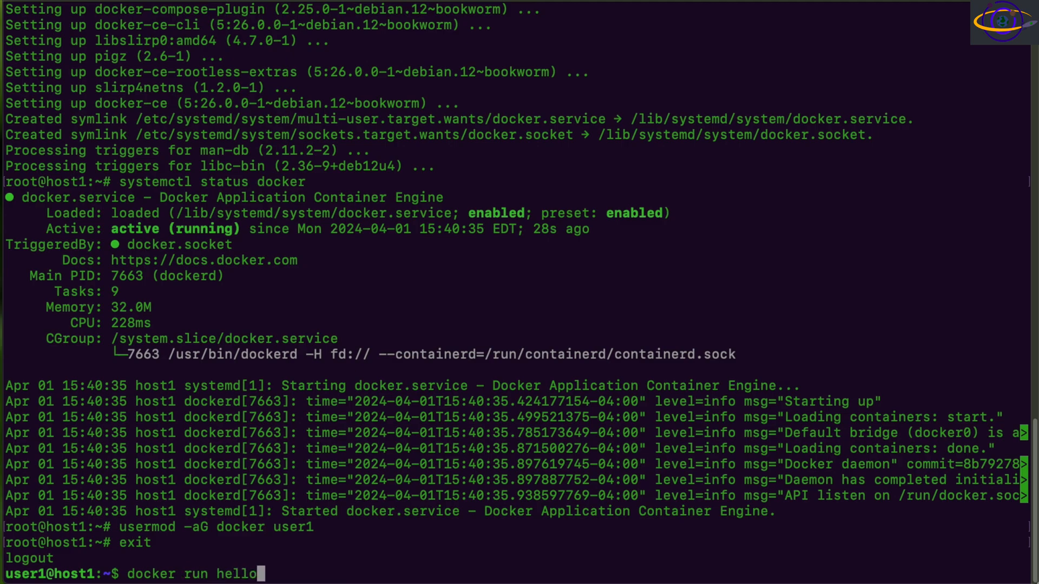
type("-world")
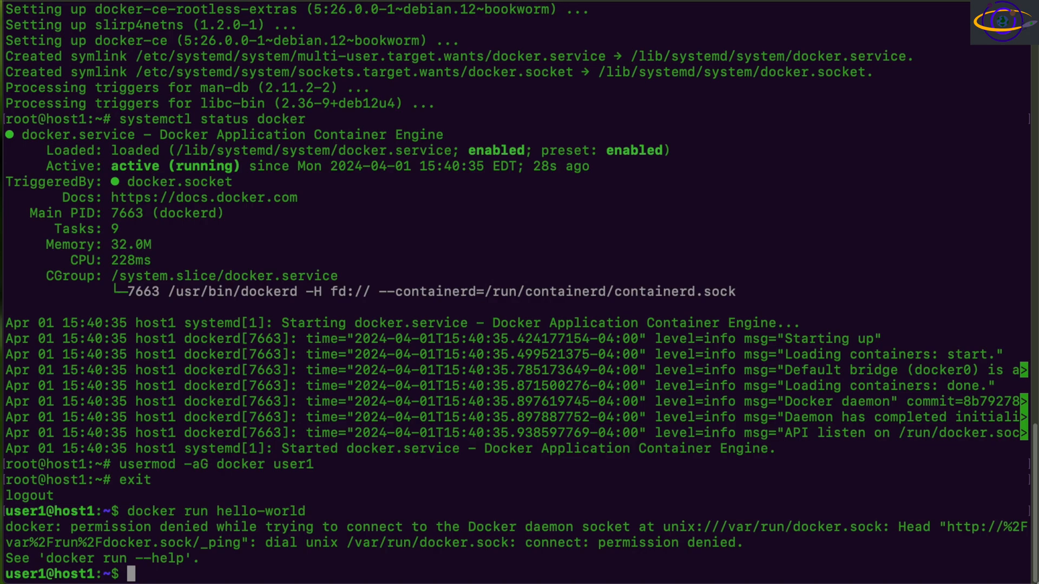
Log out, reconnect via SSH to 10.211.55.3, and rerun docker run hello-world.
type("exit")
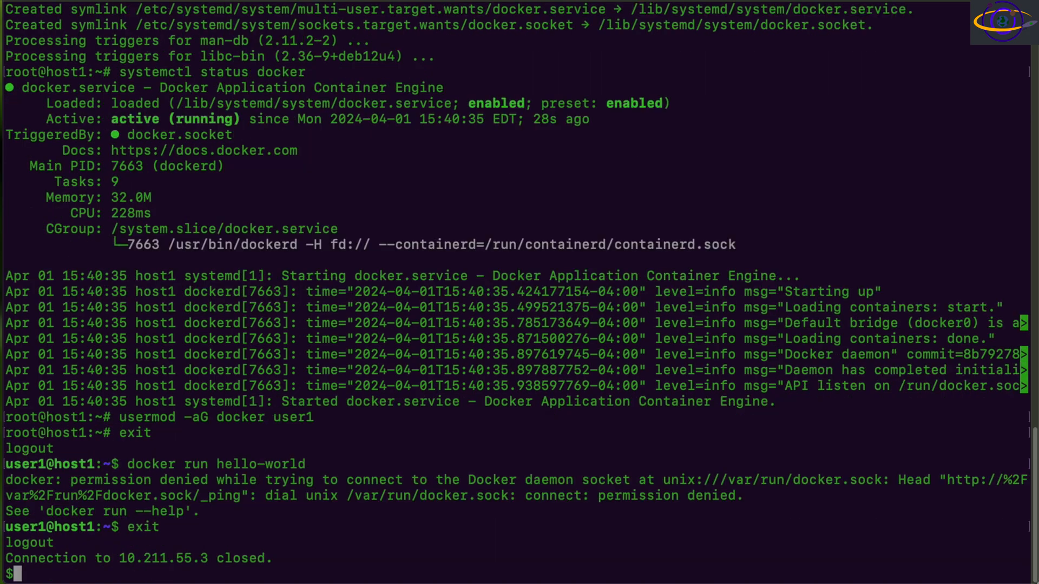
type("ssh 10.211.55.3")
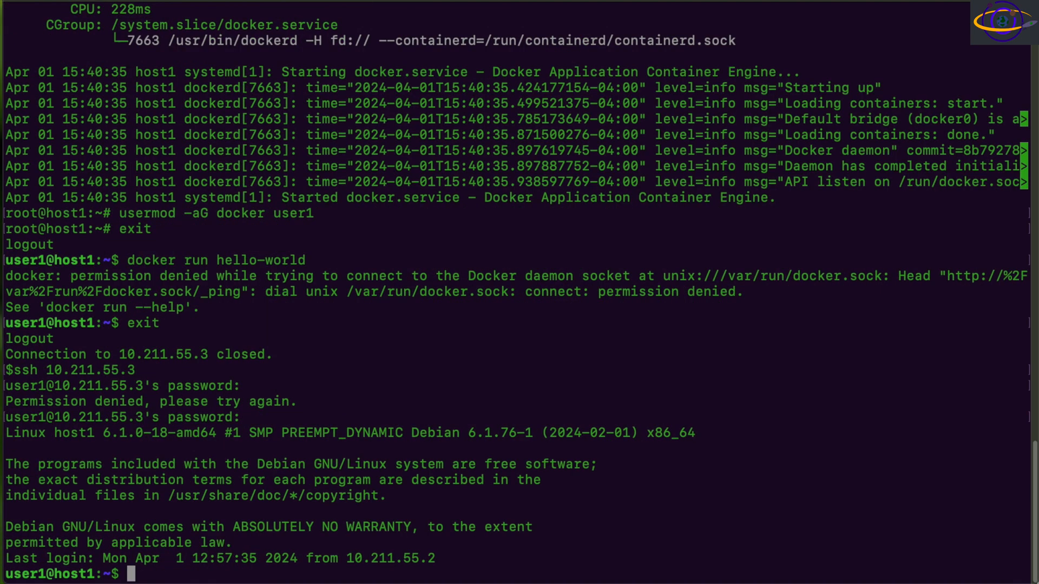
type("docker run hello-world")
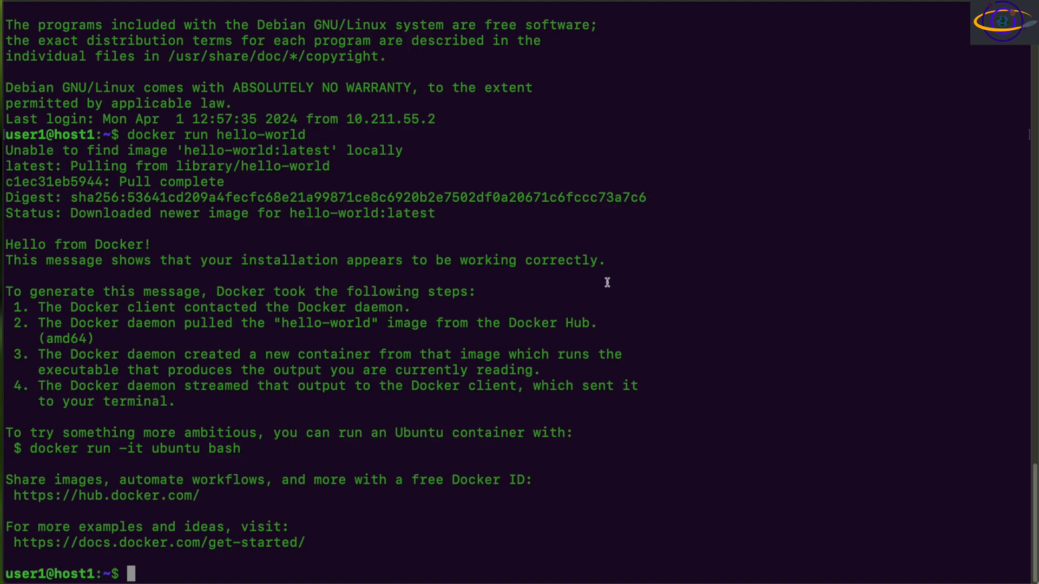
Highlight the 'Hello from Docker!' message and list running containers with docker ps.
double_click(77, 244)
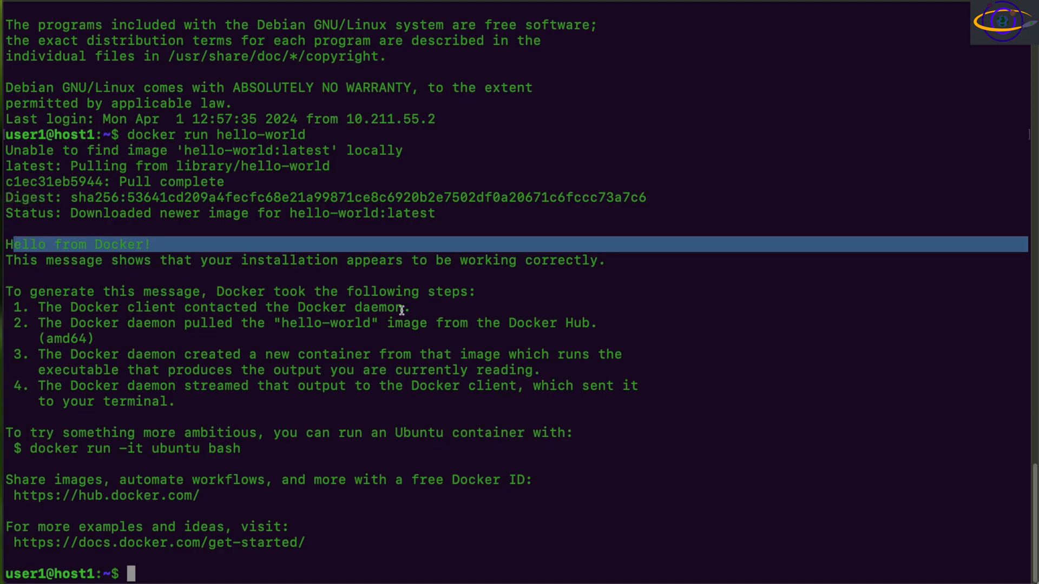
type("docker ps")
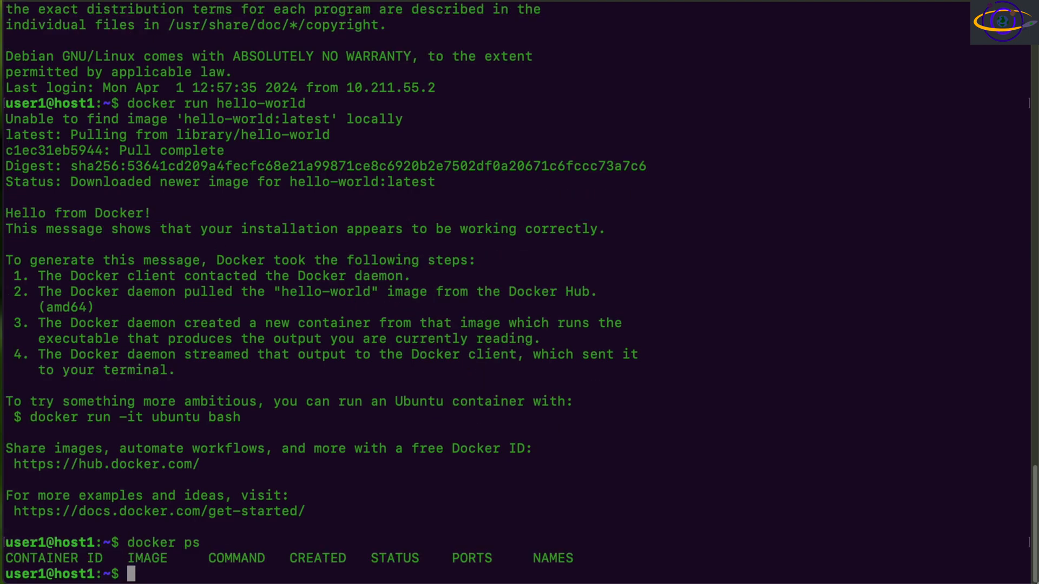
List all containers with 'docker ps -a' and start typing a docker-compose command.
type("docker ps -a")
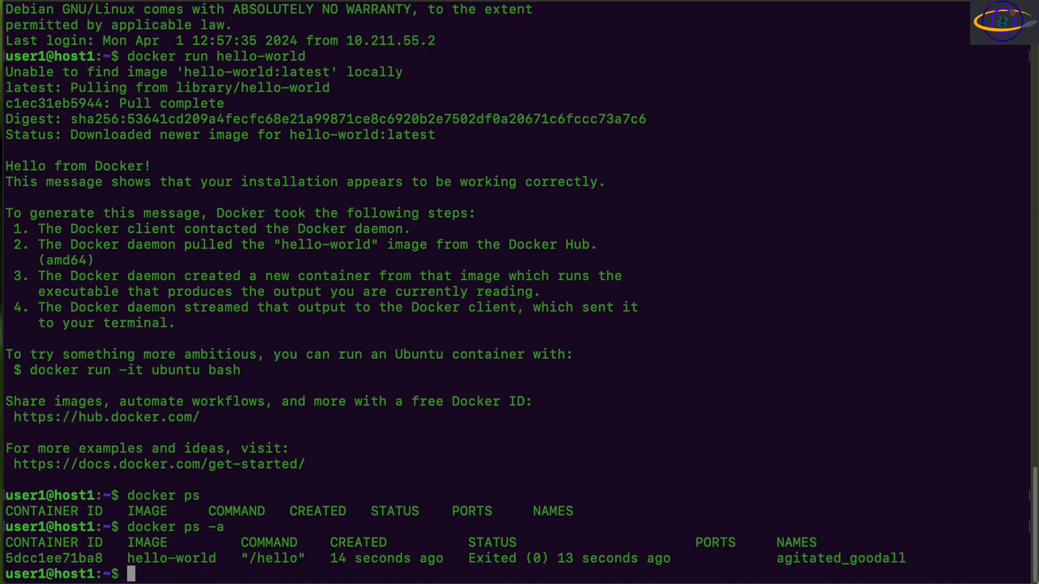
type("docker")
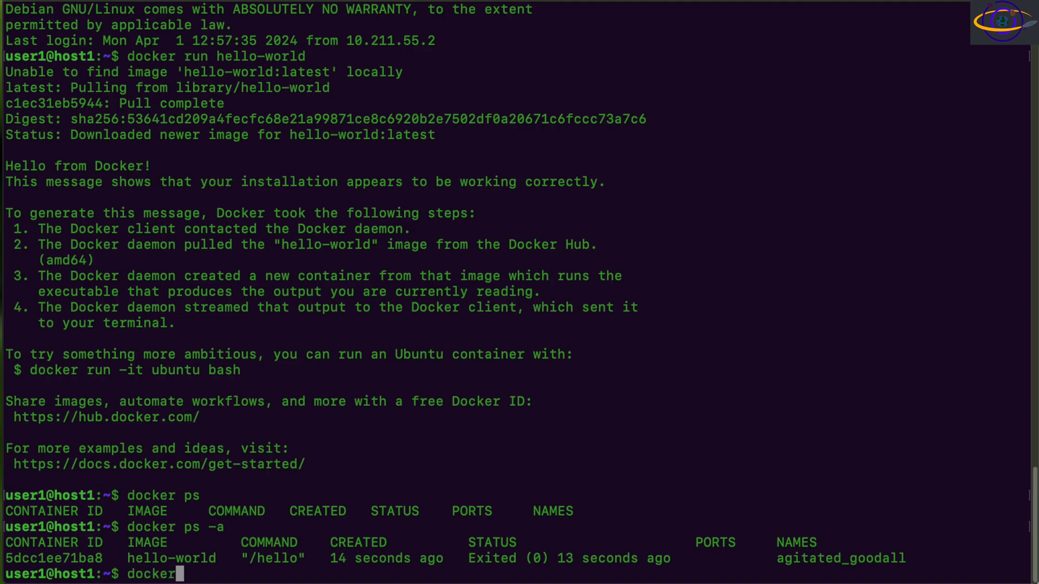
type("-com")
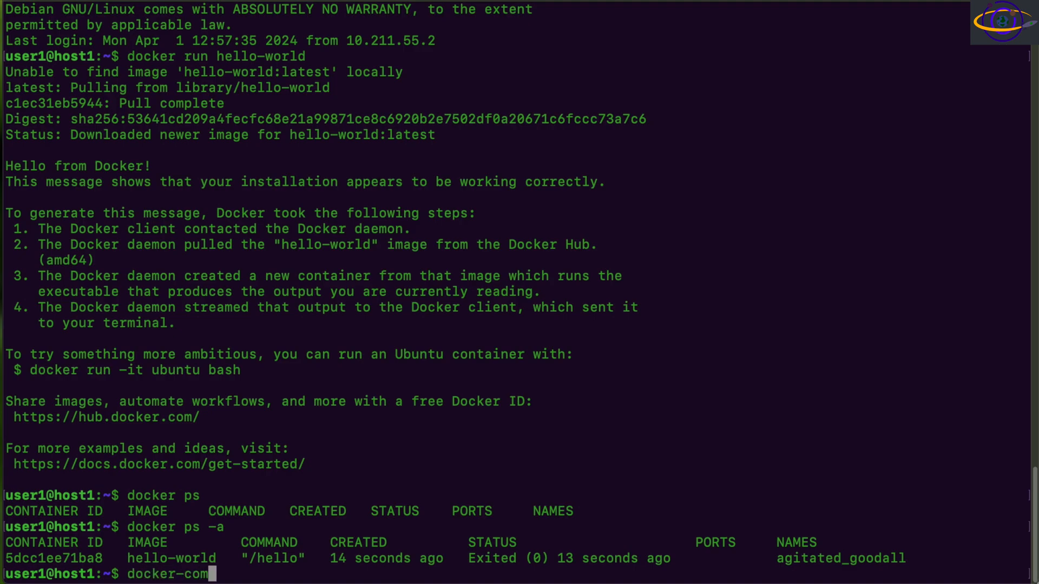
type("pose")
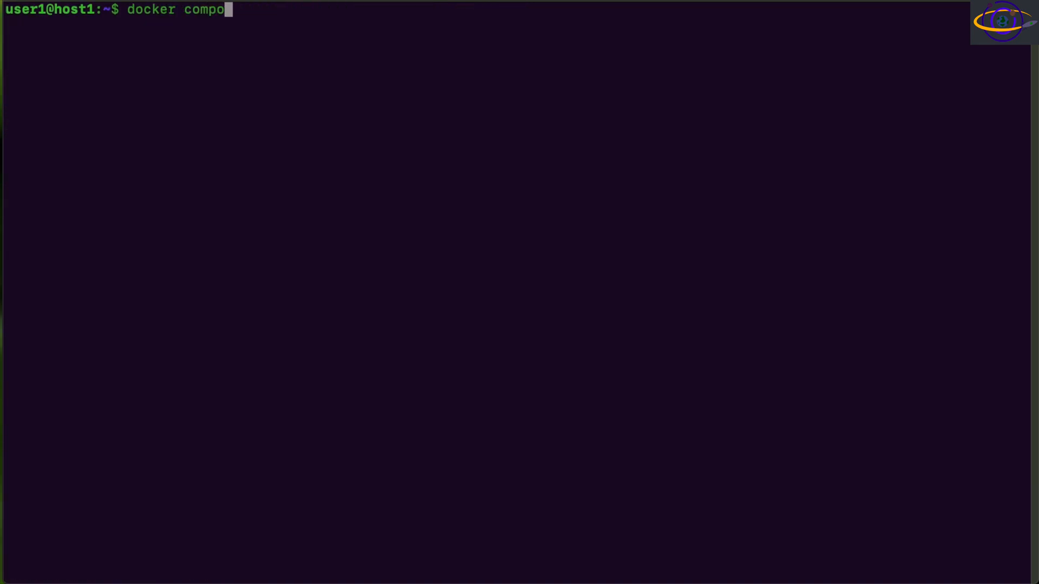
Run 'docker compose version' and 'docker compose up', then highlight the reported v2.25.0.
type("se")
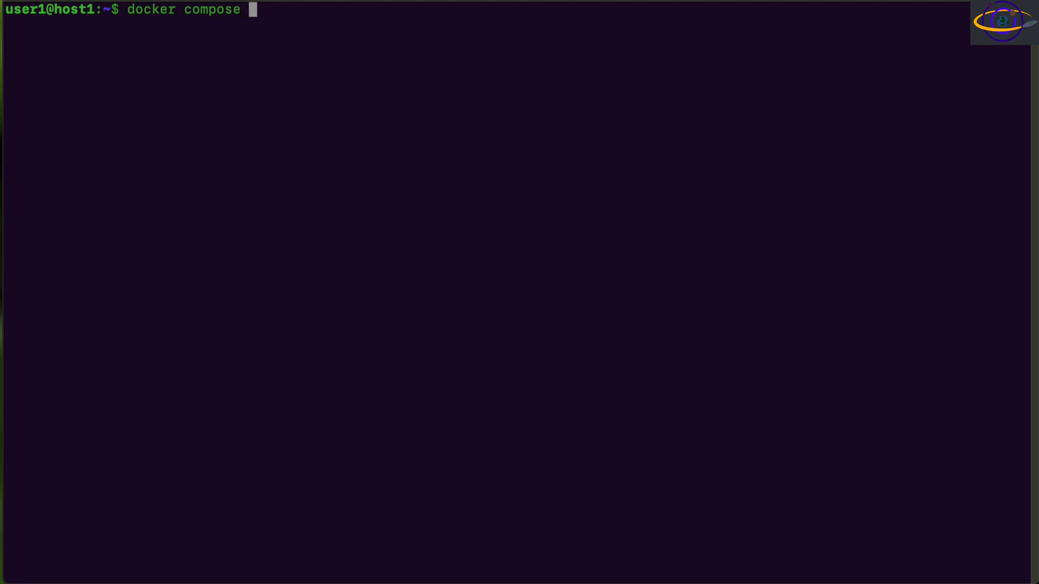
type("version")
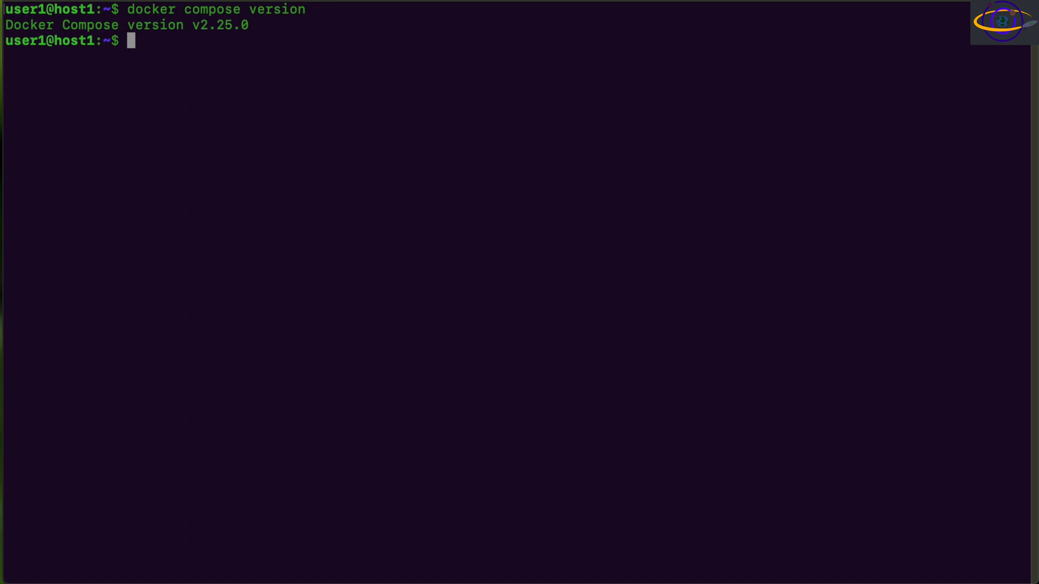
type("docker compose ve")
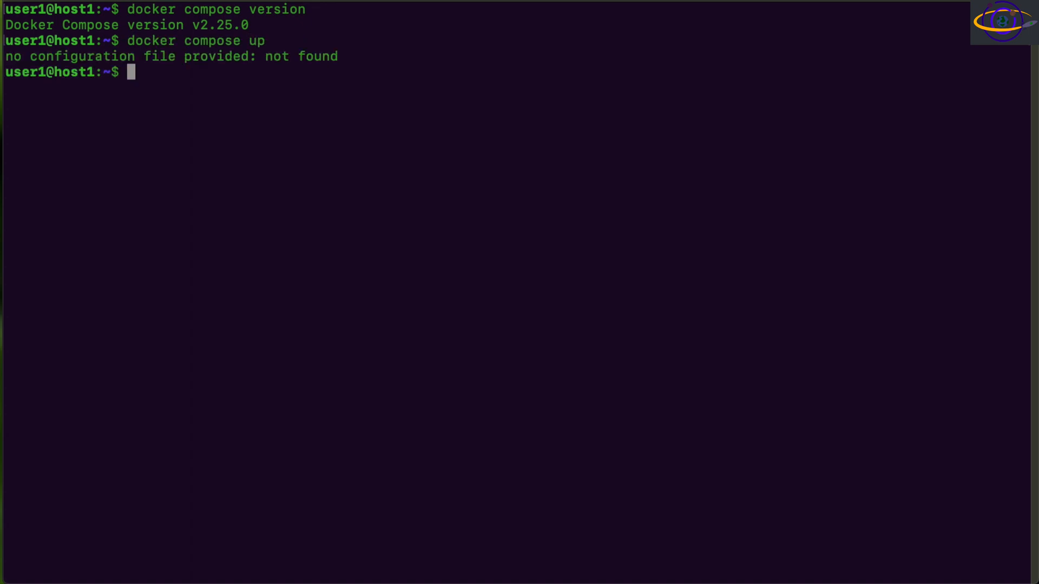
mouse_move(235, 121)
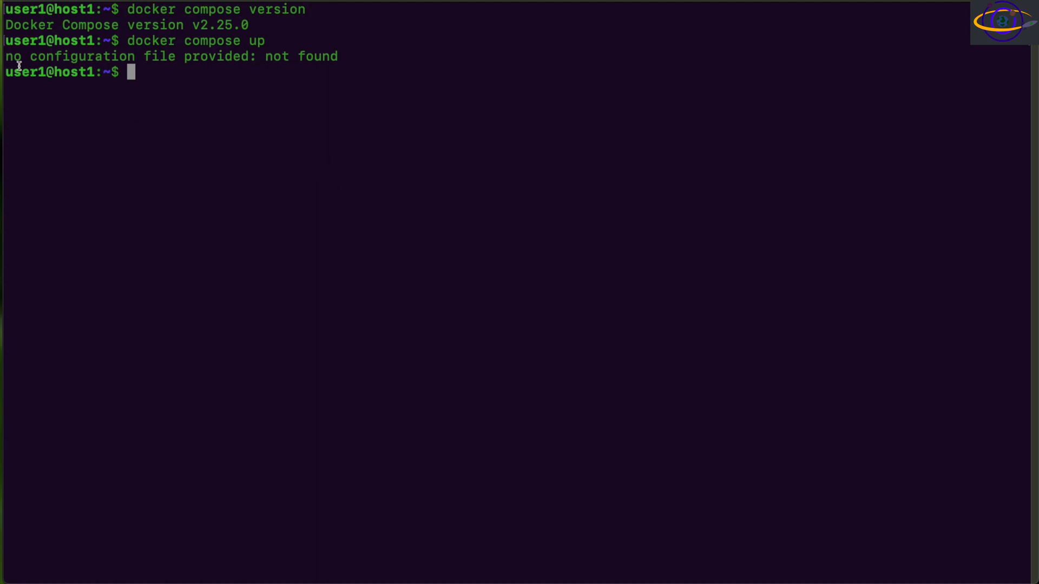
left_click_drag(24, 57, 330, 56)
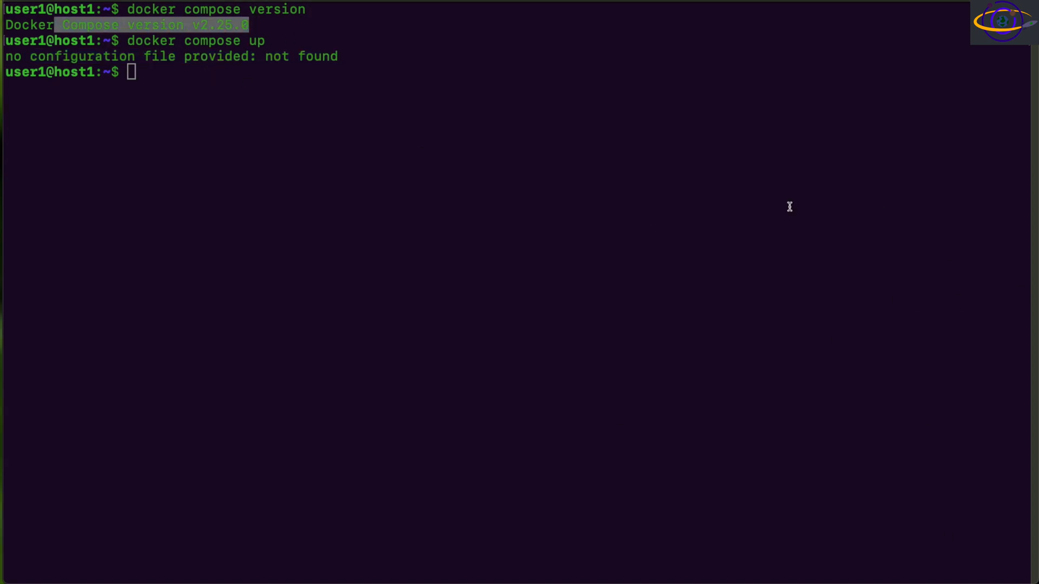
type("docker -v")
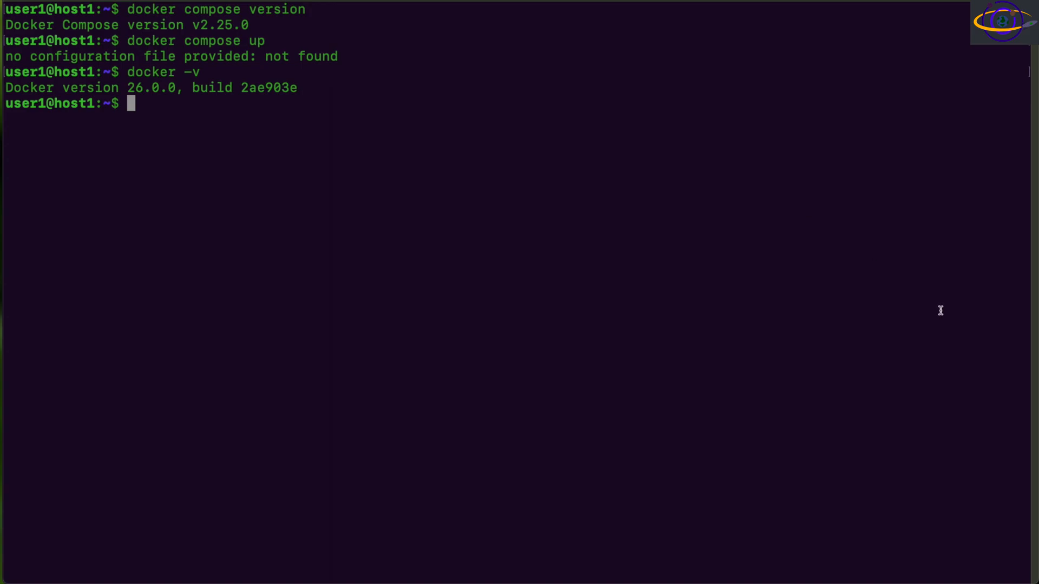
Highlight the Docker 26.0.0 build 2ae903e output and launch htop.
left_click_drag(3, 88, 199, 88)
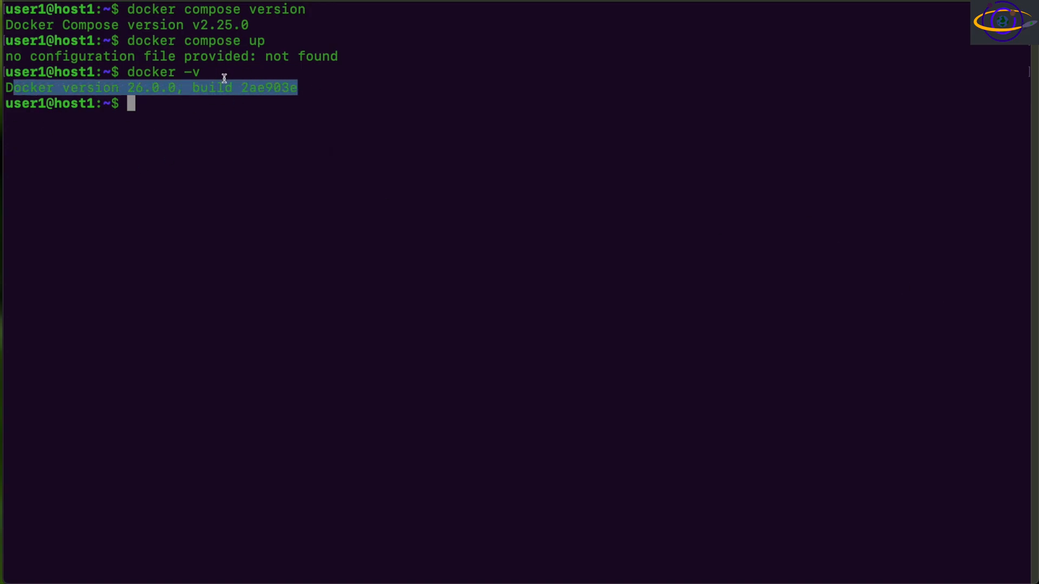
mouse_move(447, 170)
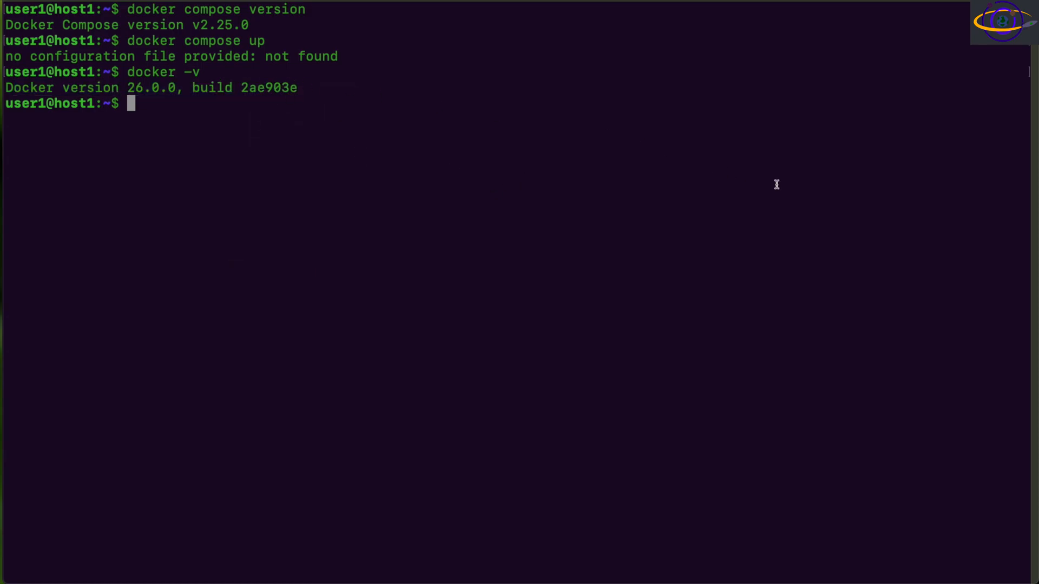
type("htop")
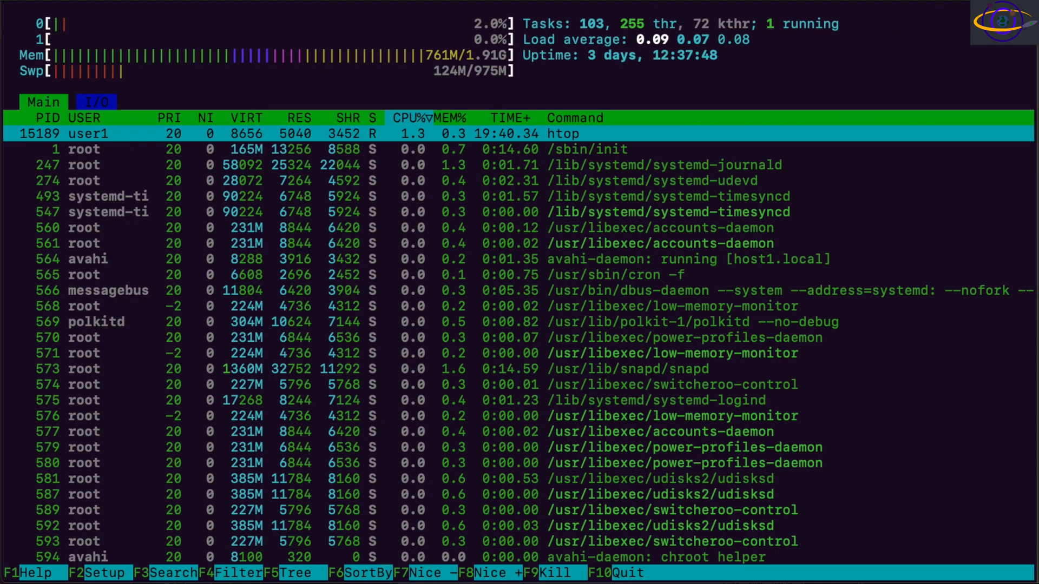